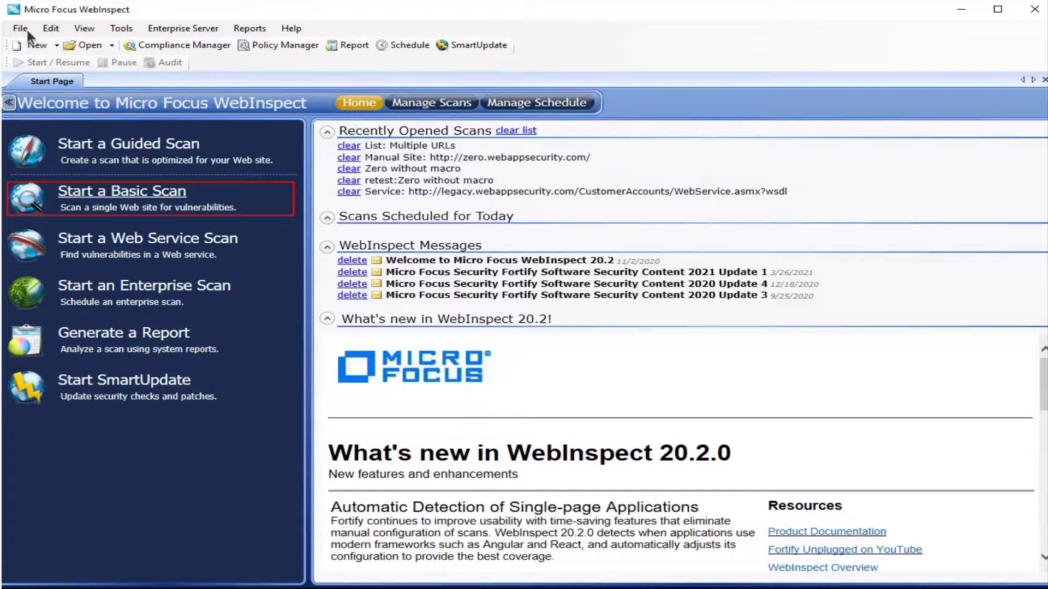
- Start a basic scan named 'Zero with Session based Login macro' using the Session-based rendering engine
click(122, 190)
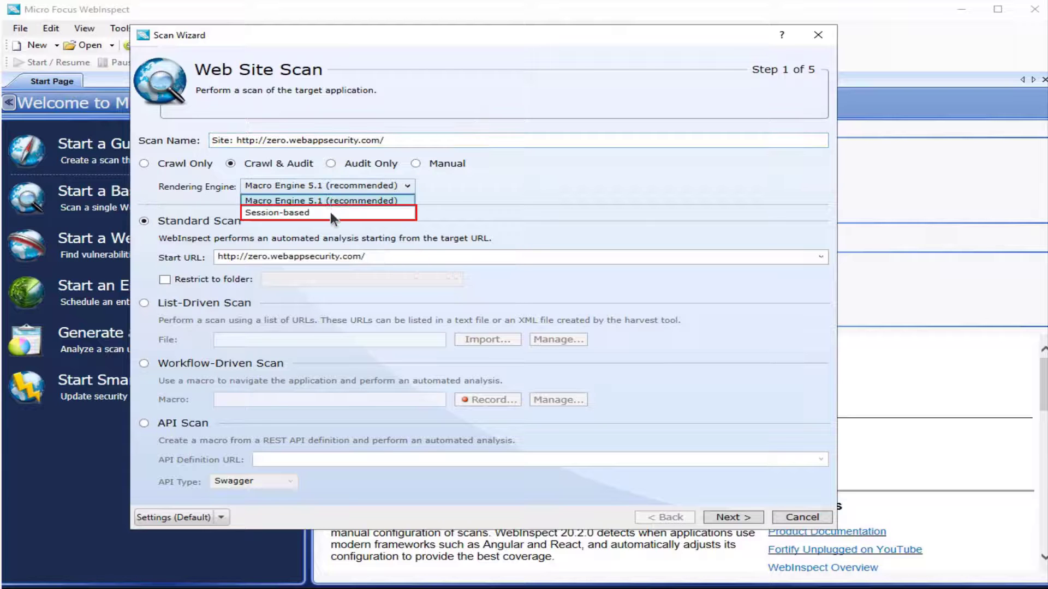
click(276, 212)
text(Site: Zero with Session based Login macro)
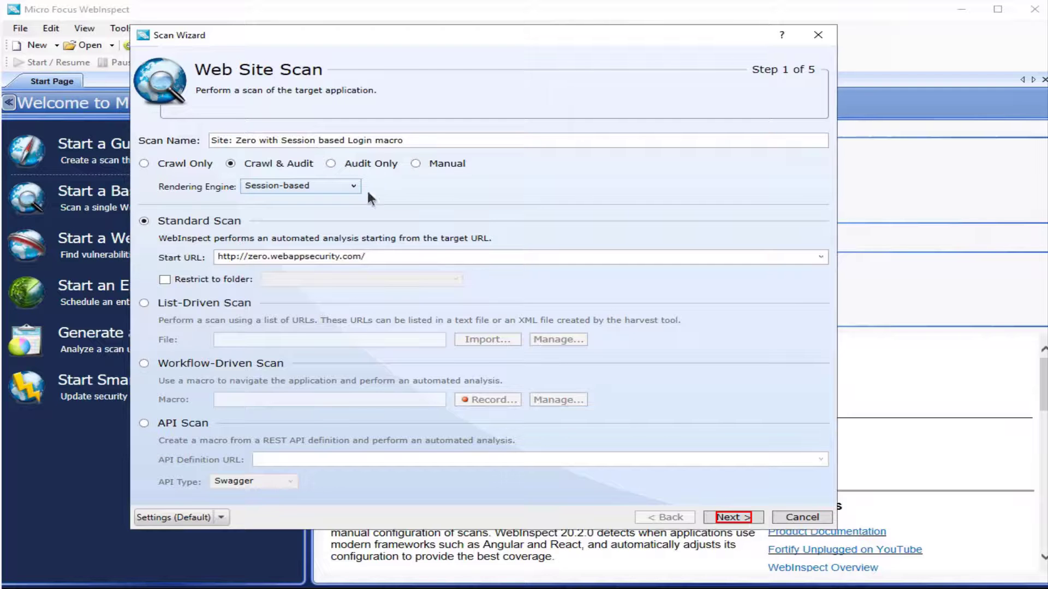
- On the authentication step, turn Network Proxy off and Site Authentication on
click(732, 517)
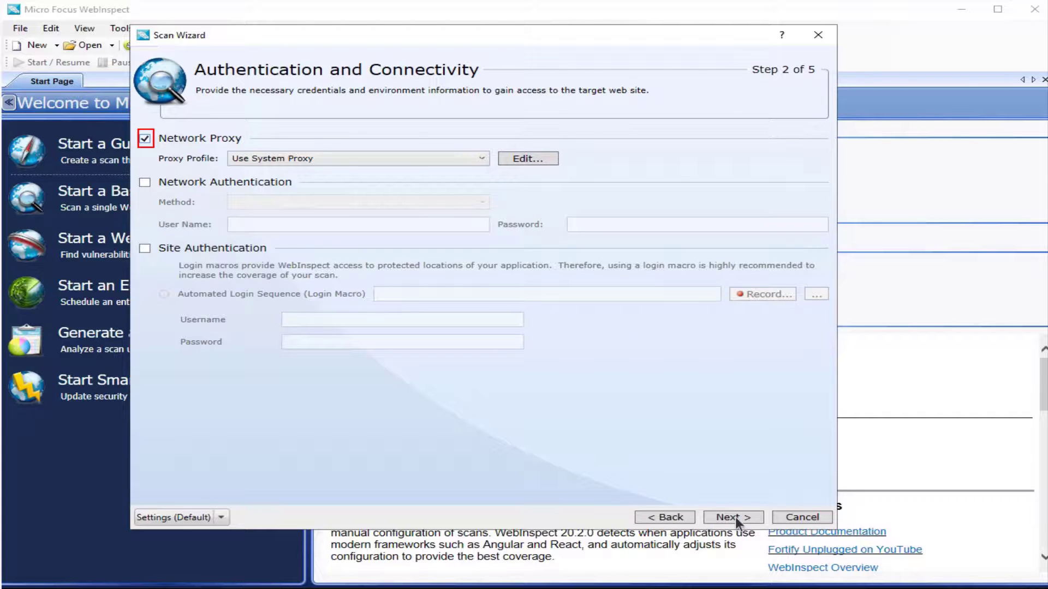
click(145, 139)
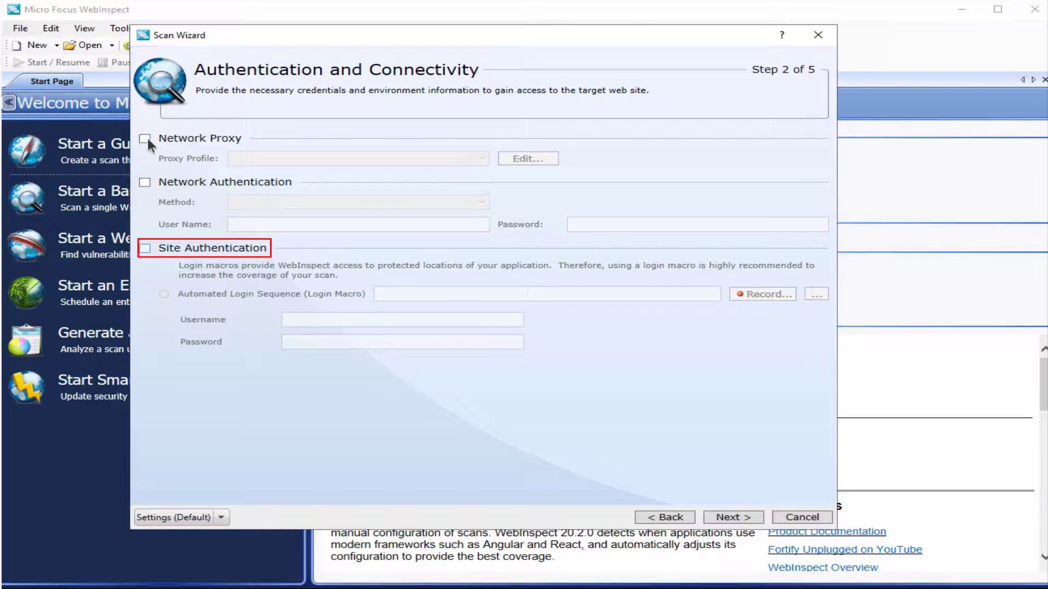
click(144, 248)
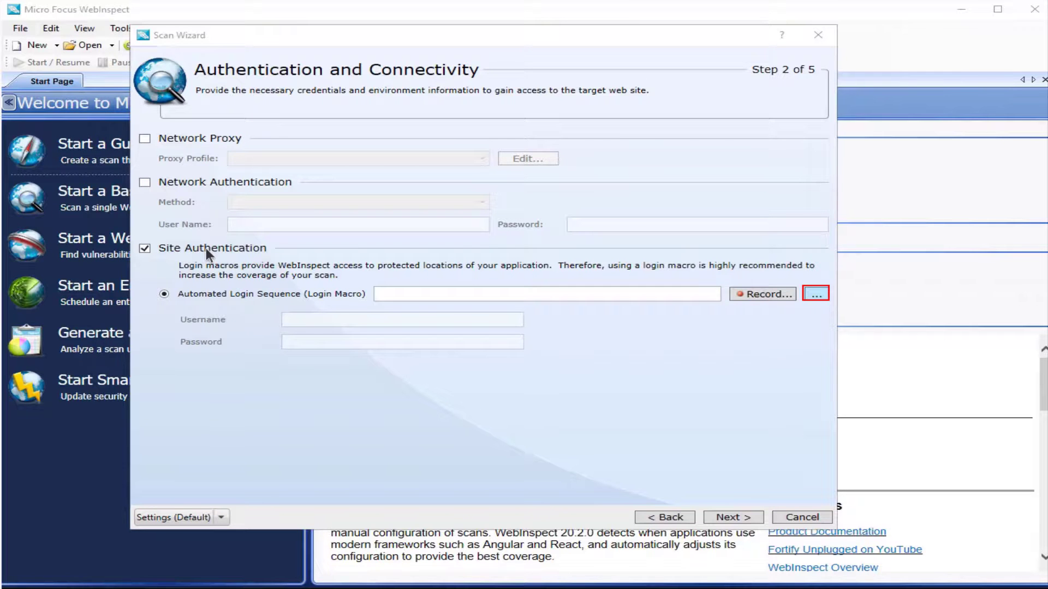
- Load zero-session-login_macro.webmacro as the scan's login macro
click(814, 294)
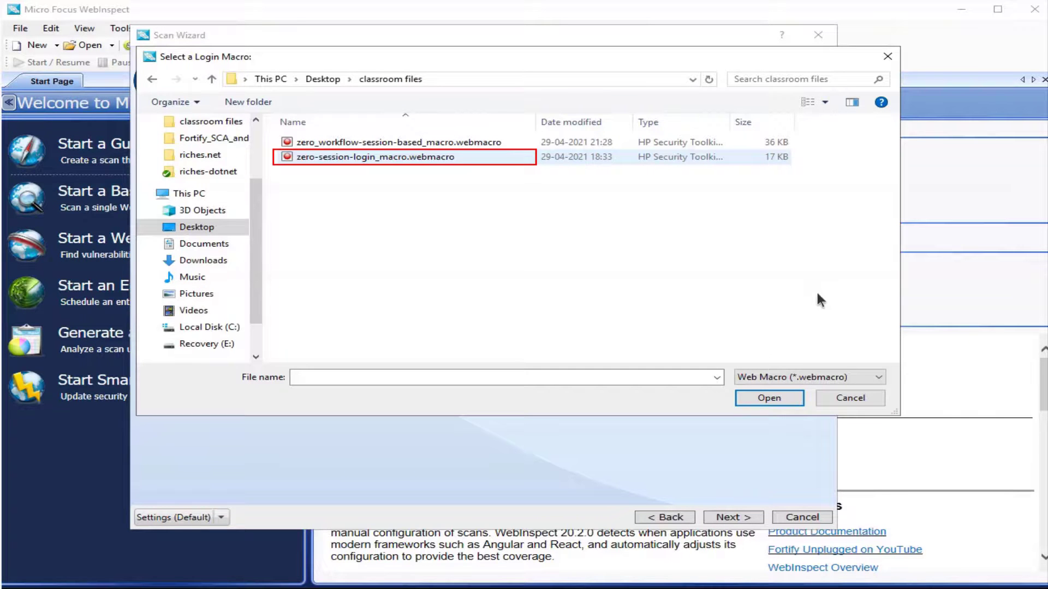
mouse_move(413, 165)
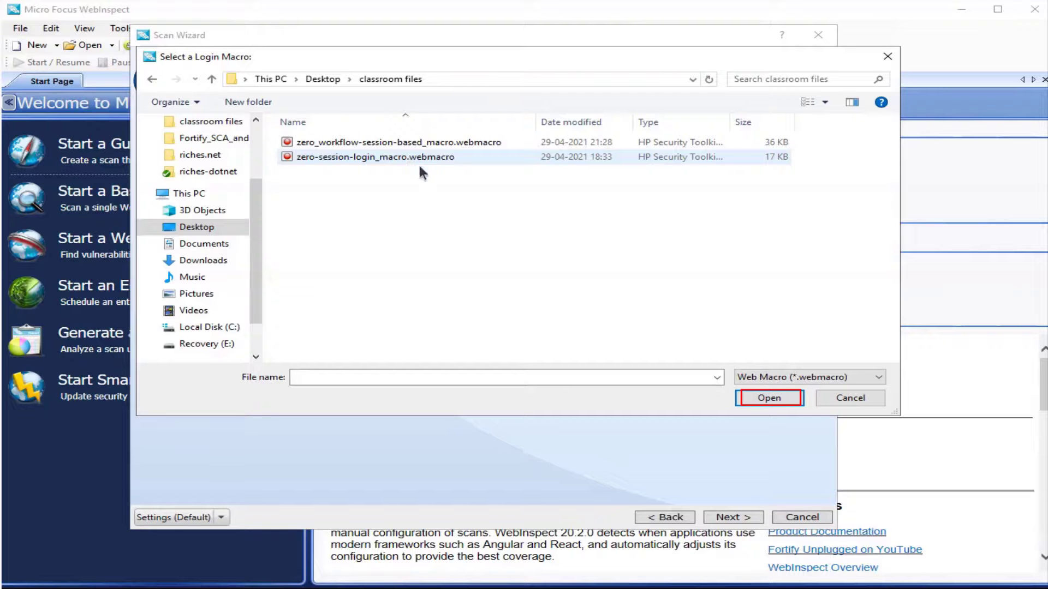
click(768, 397)
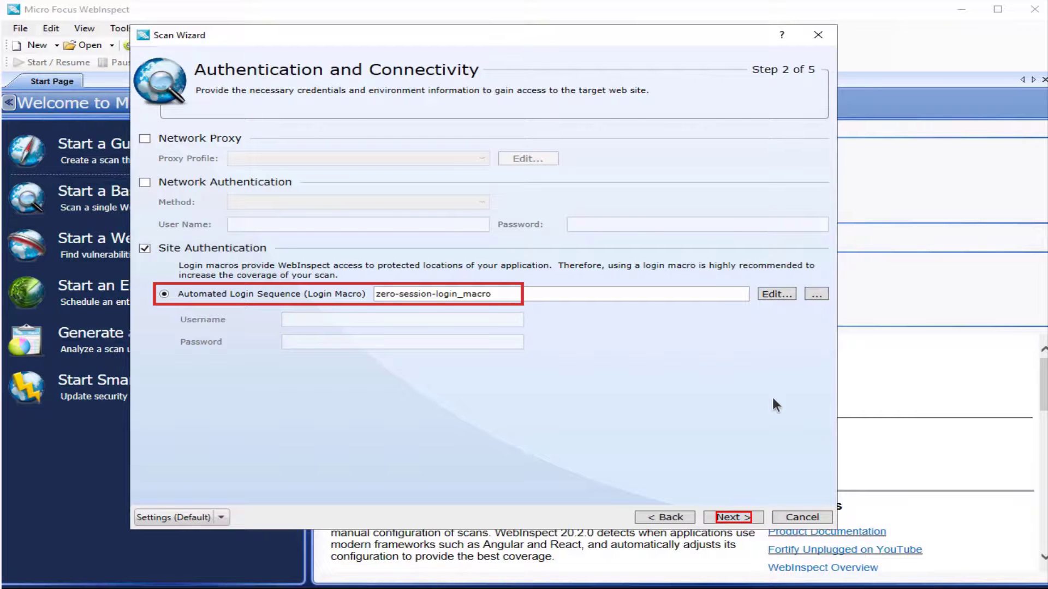
- Set crawl coverage to Quick and the audit policy to OWASP Top 10 2017
click(732, 516)
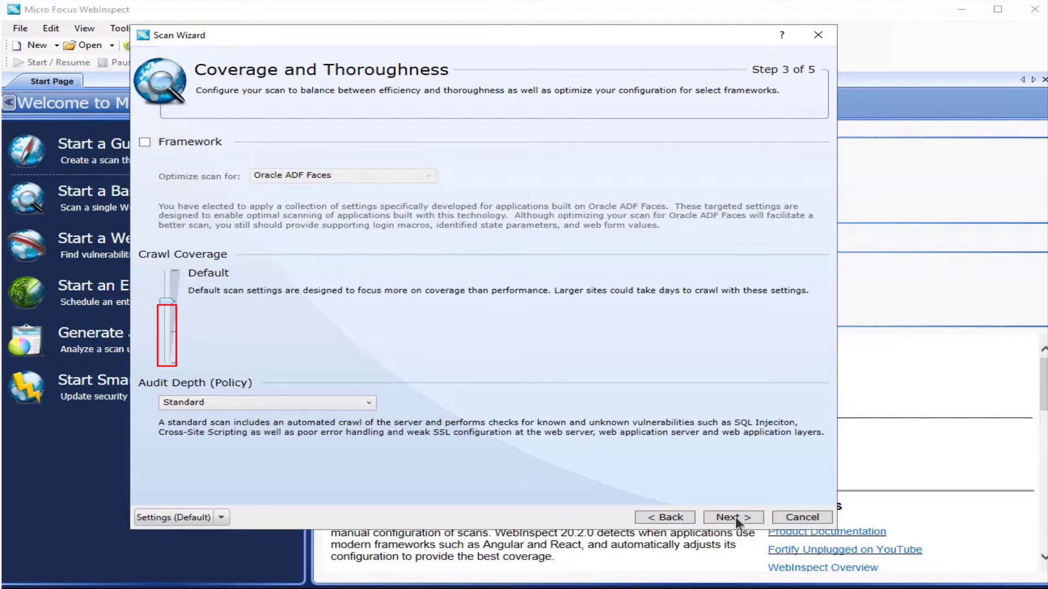
drag(170, 308, 170, 361)
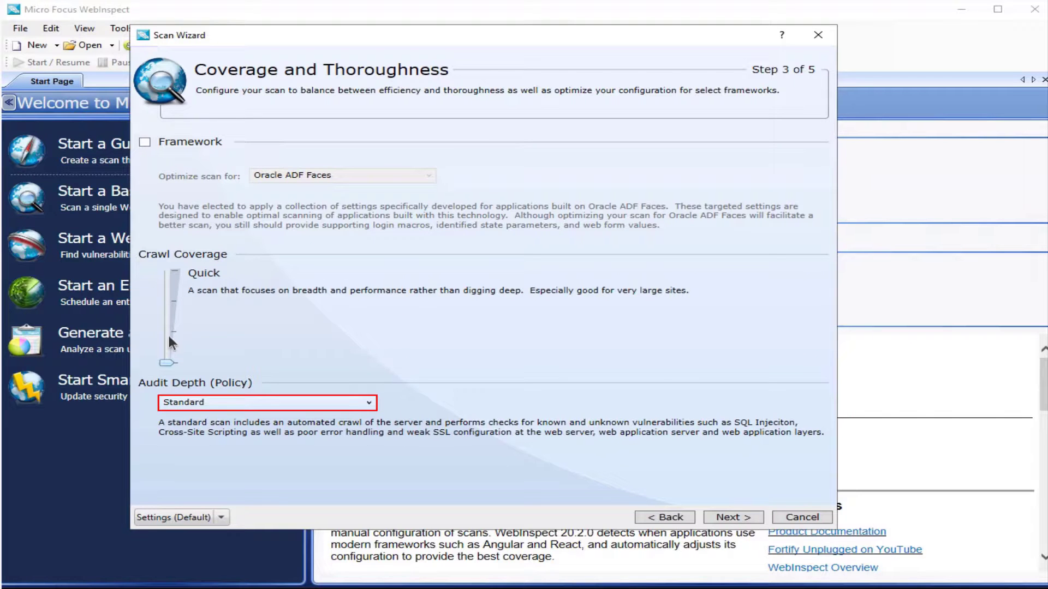
click(266, 401)
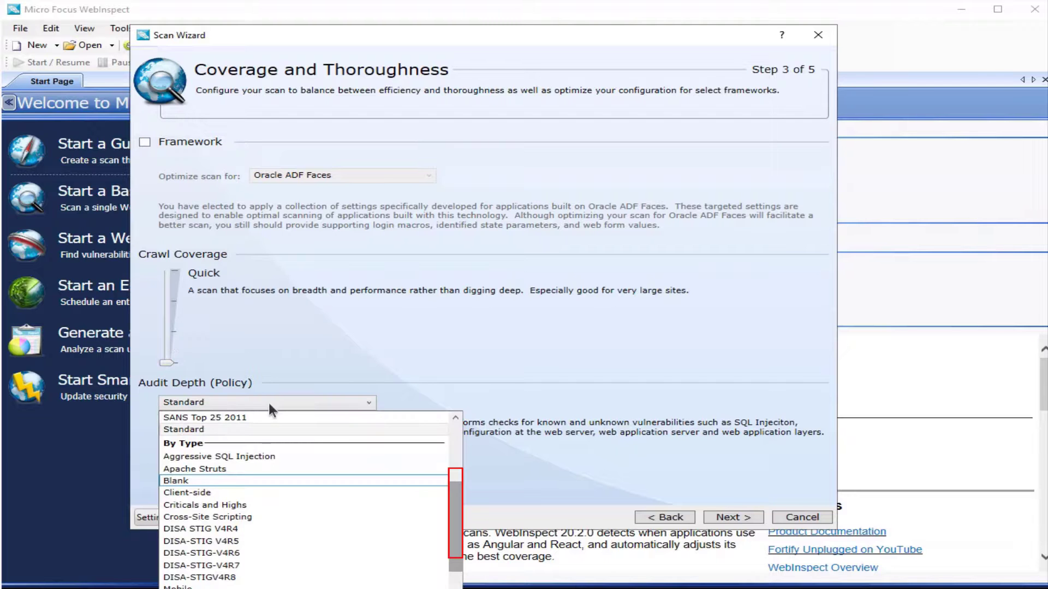
scroll(down, 3)
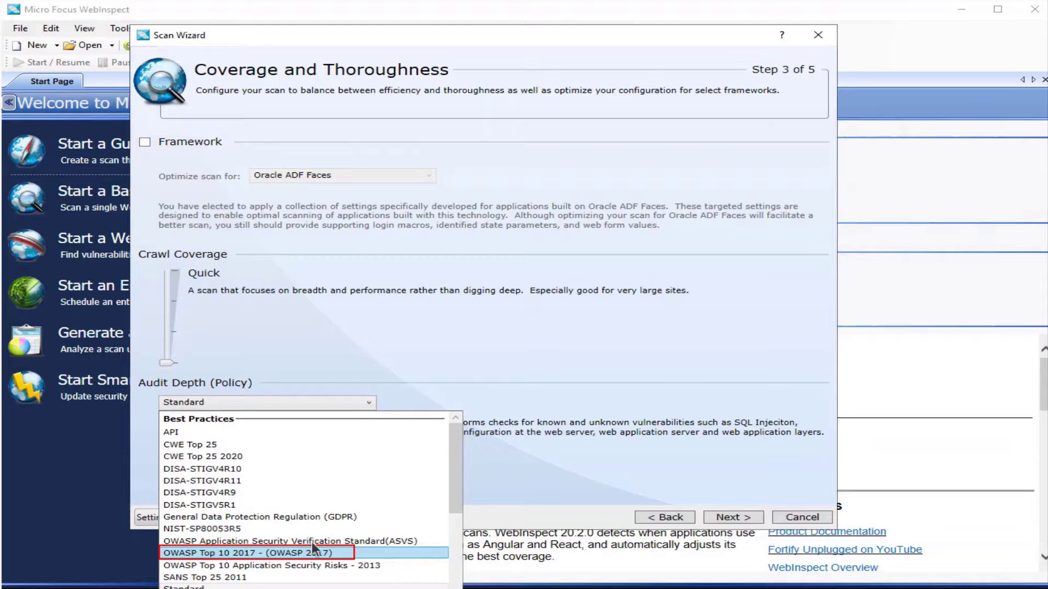
click(257, 553)
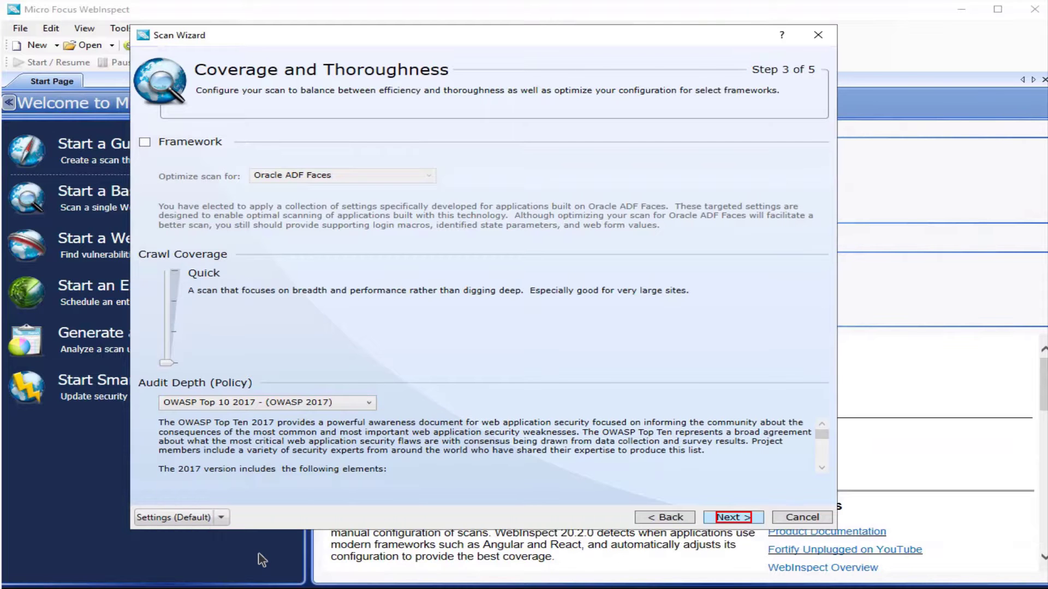
- Advance through the remaining wizard steps and launch the scan against the Zero site
click(733, 516)
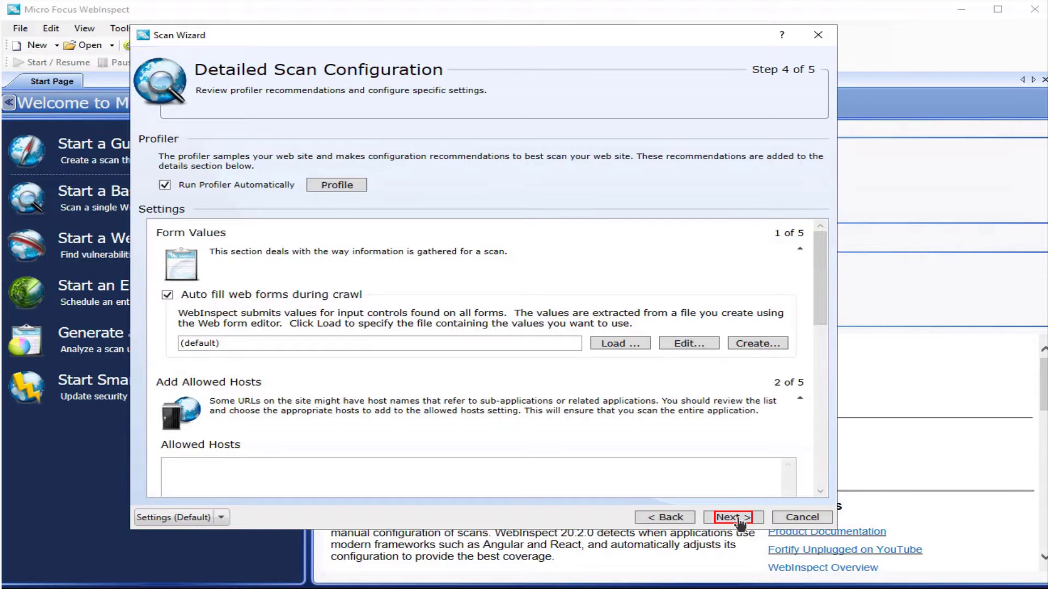
click(733, 516)
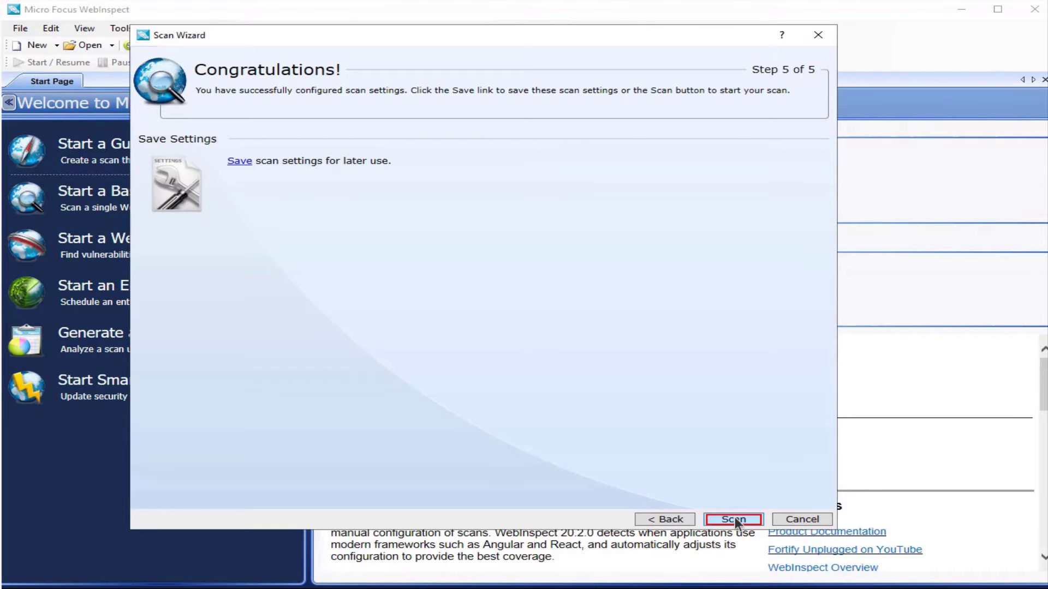
click(733, 519)
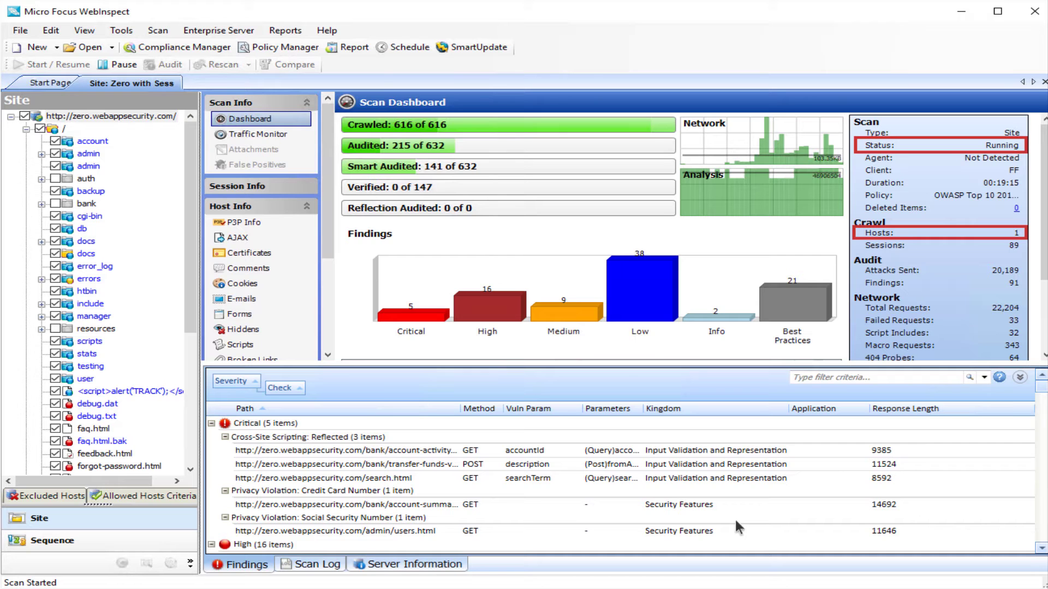